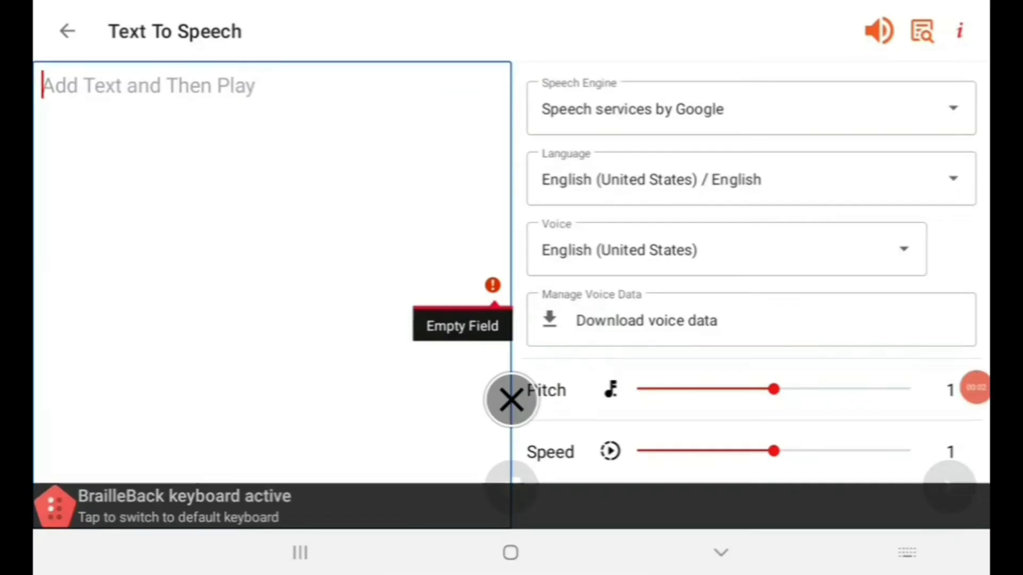
# Type 'hello their, in todays video' into the Text To Speech box, fixing typos along the way.
pyautogui.write('h')
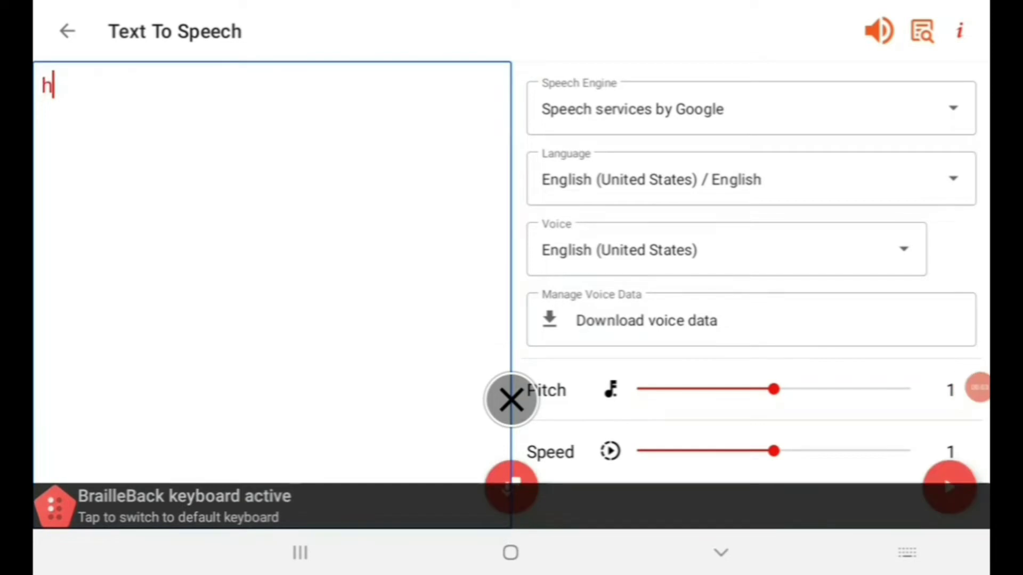
pyautogui.write('ello the')
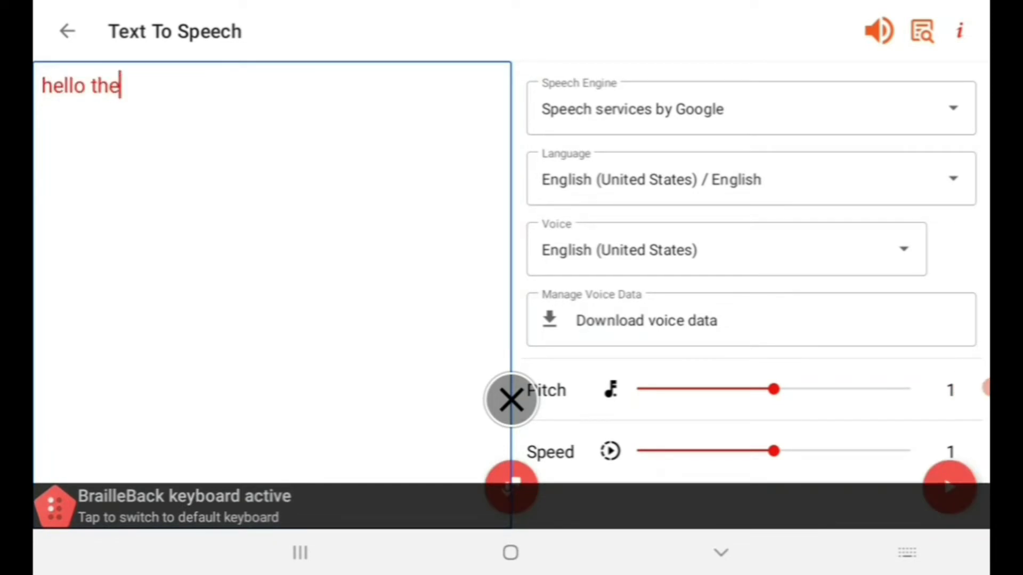
pyautogui.write('ir')
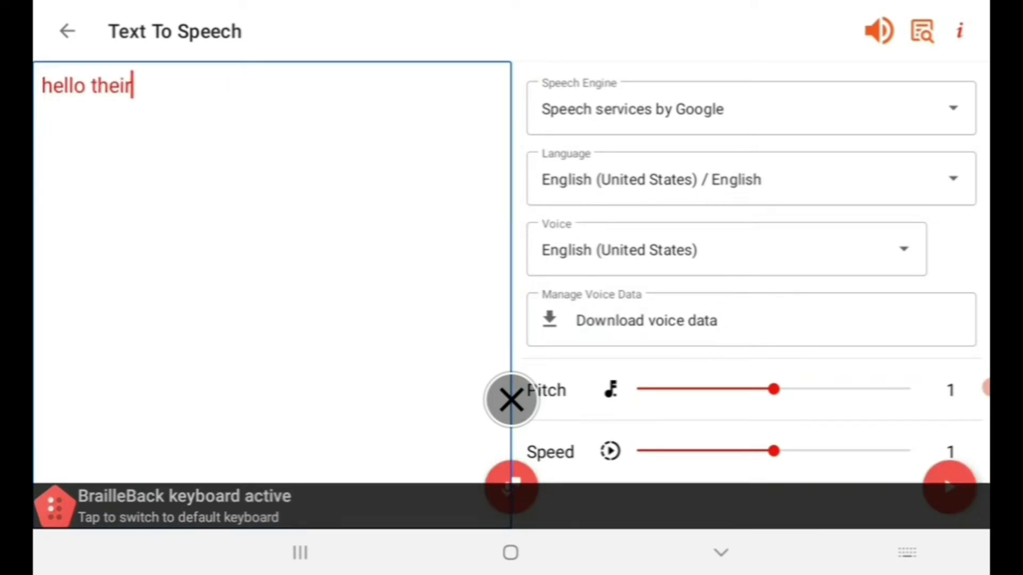
pyautogui.write('"')
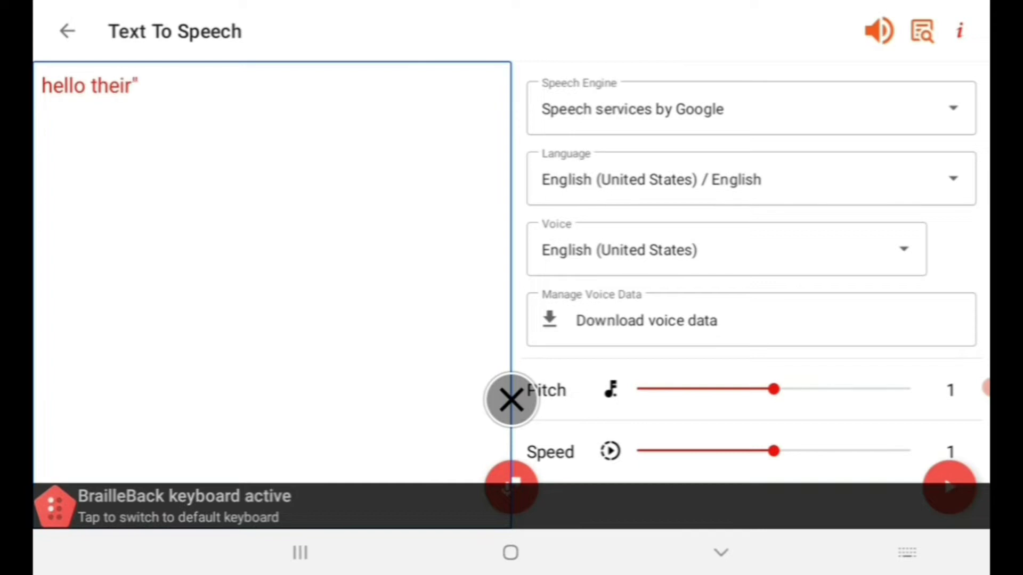
pyautogui.press('Backspace')
pyautogui.write(',')
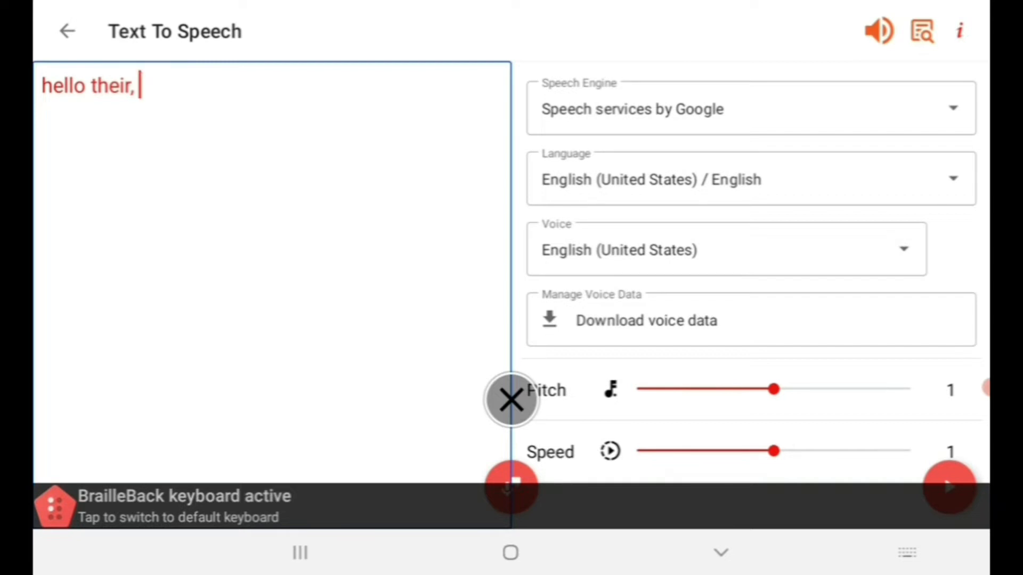
pyautogui.write('in')
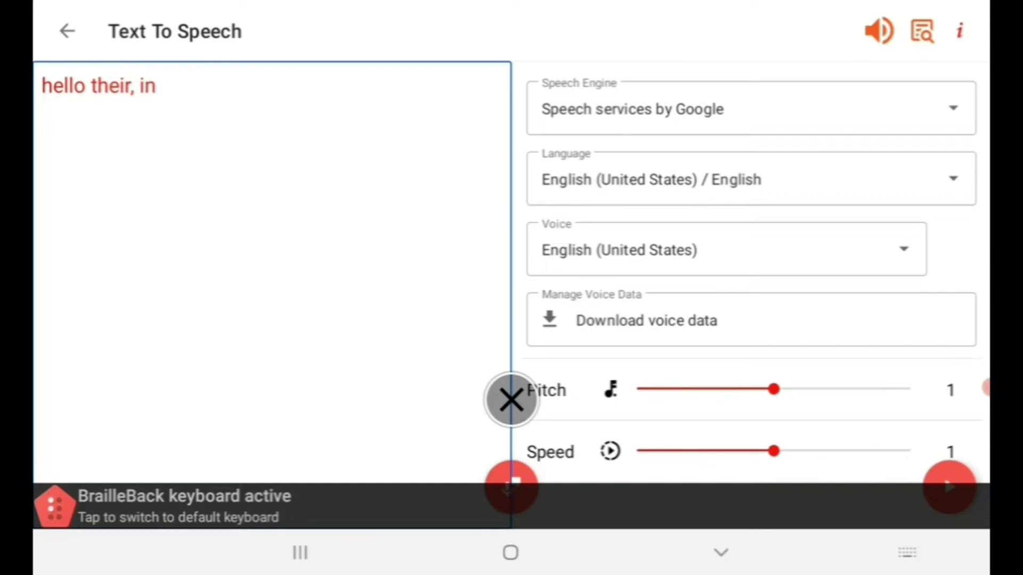
pyautogui.write('toda')
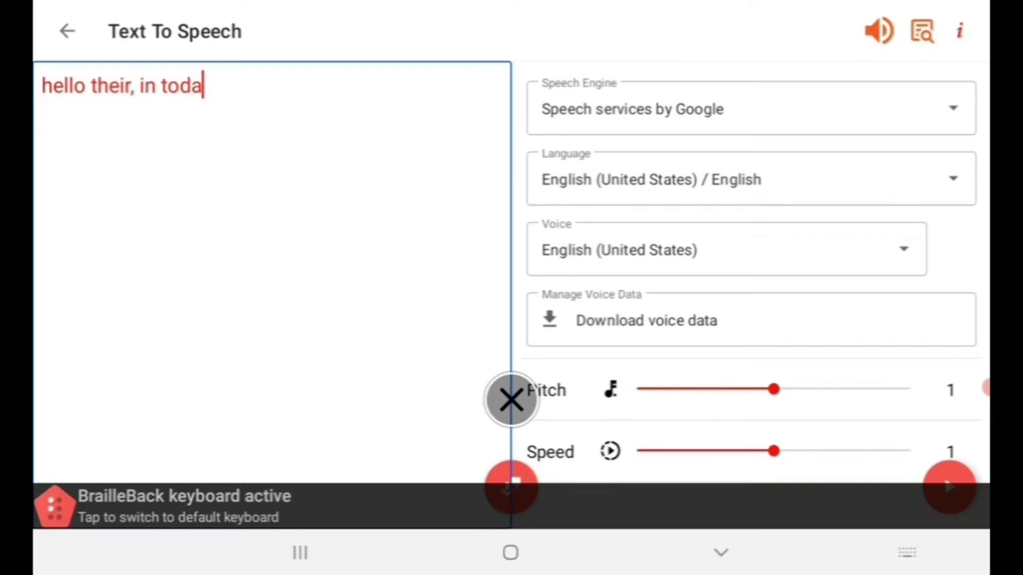
pyautogui.press('Backspace')
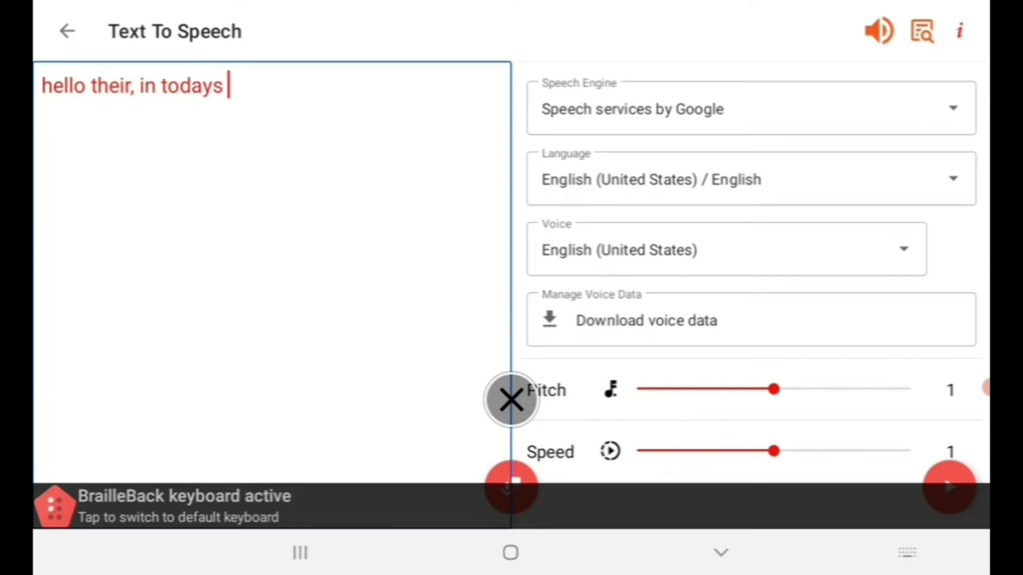
pyautogui.write('vide')
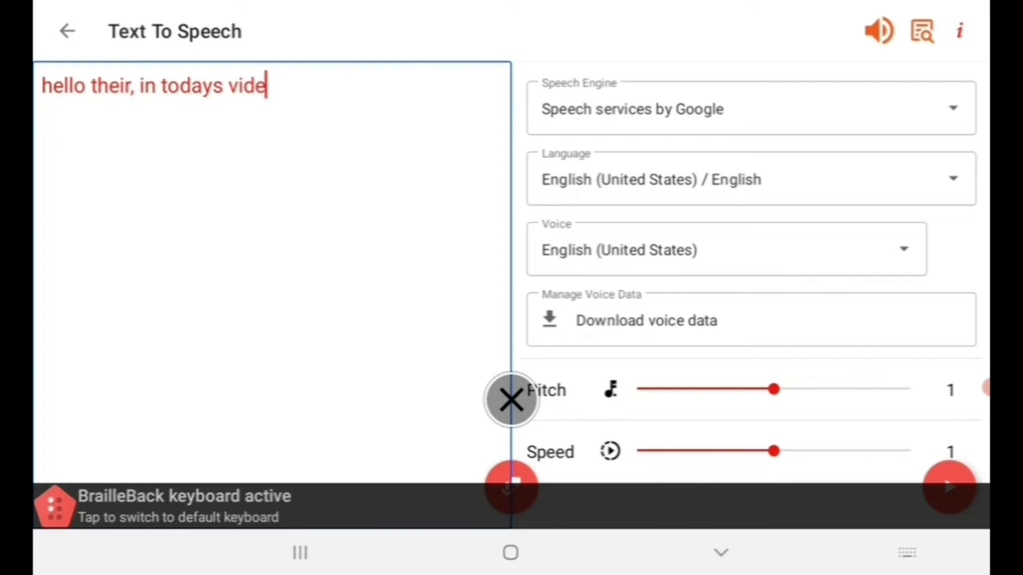
pyautogui.write('o')
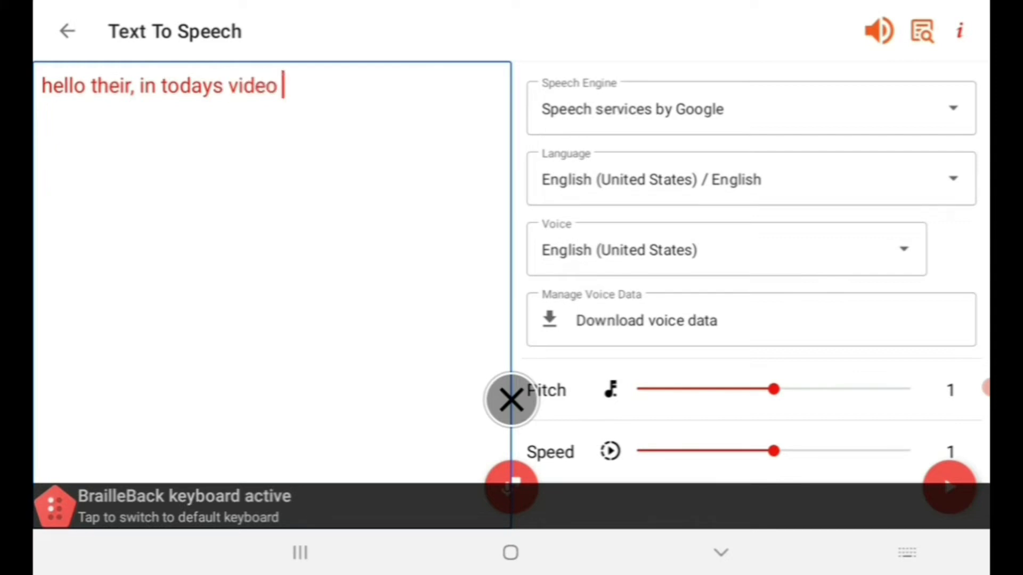
# Continue the script with 'i'm going to speak to you about a', correcting duplicated words.
pyautogui.write('i')
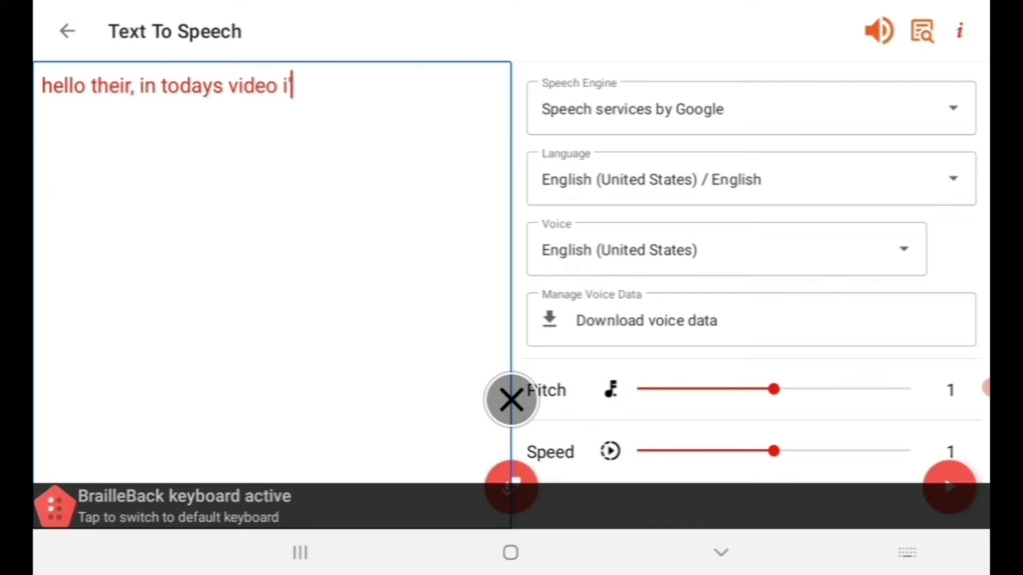
pyautogui.write("'m")
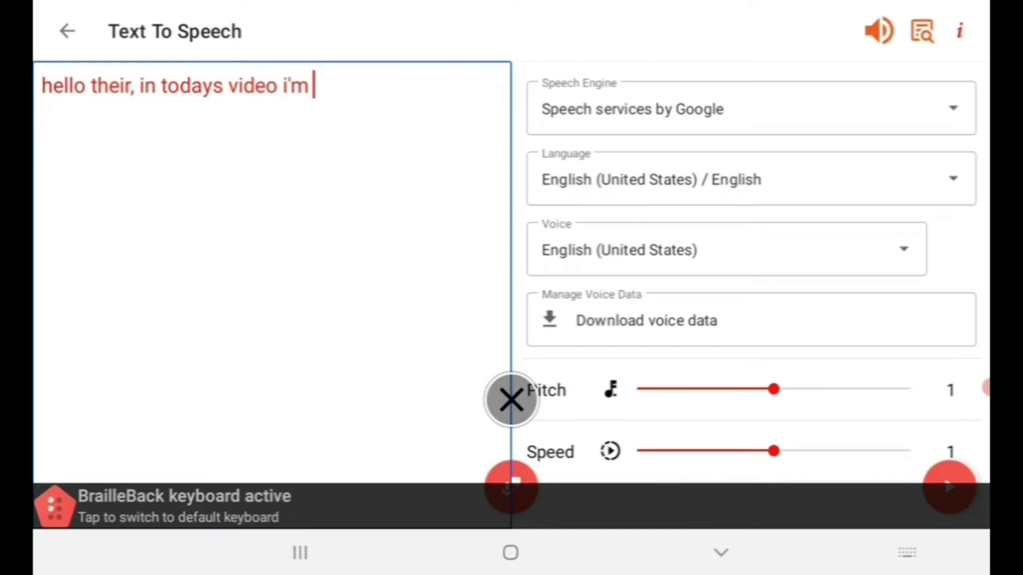
pyautogui.press('BackSpace')
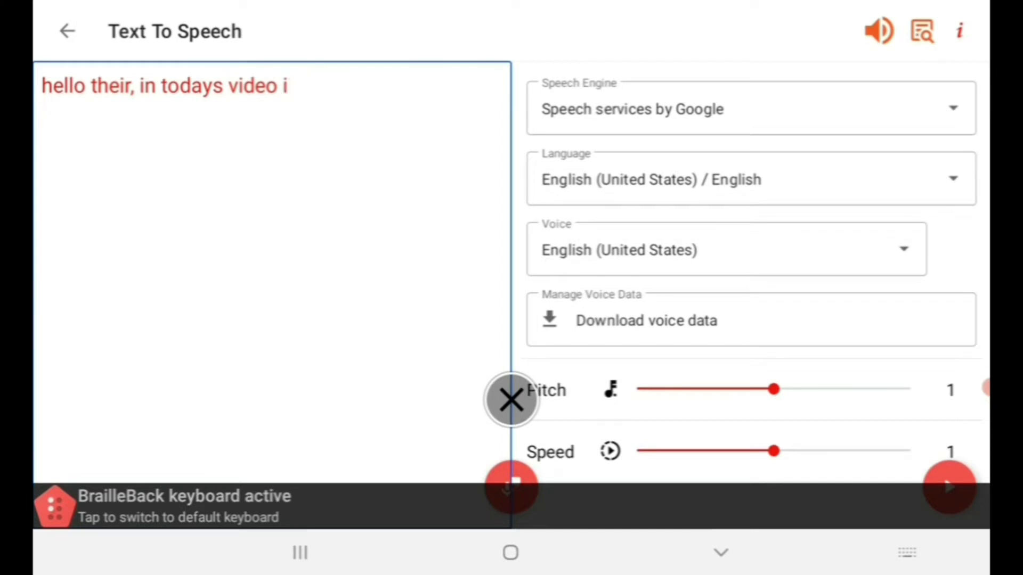
pyautogui.write("'m")
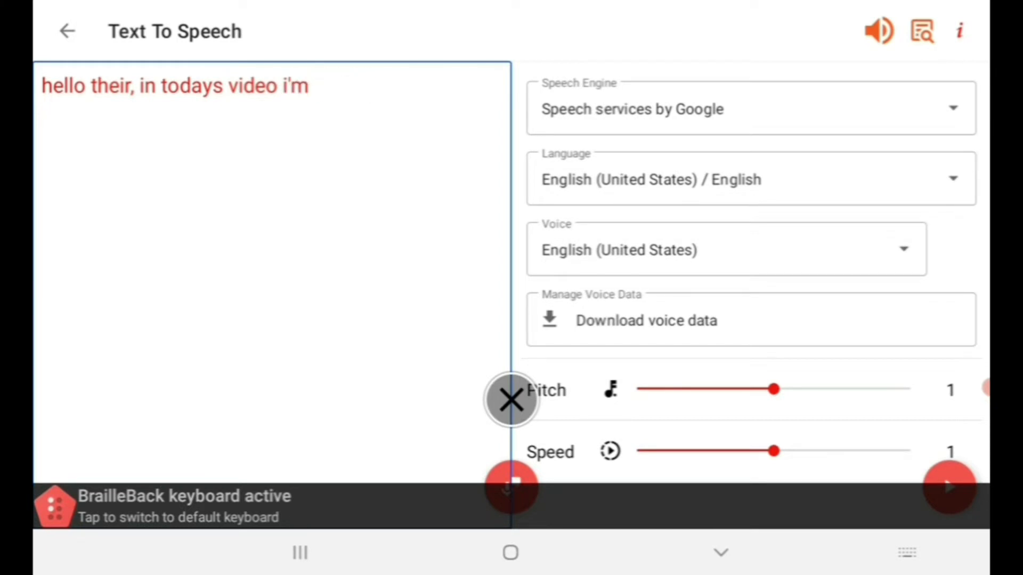
pyautogui.write('going to')
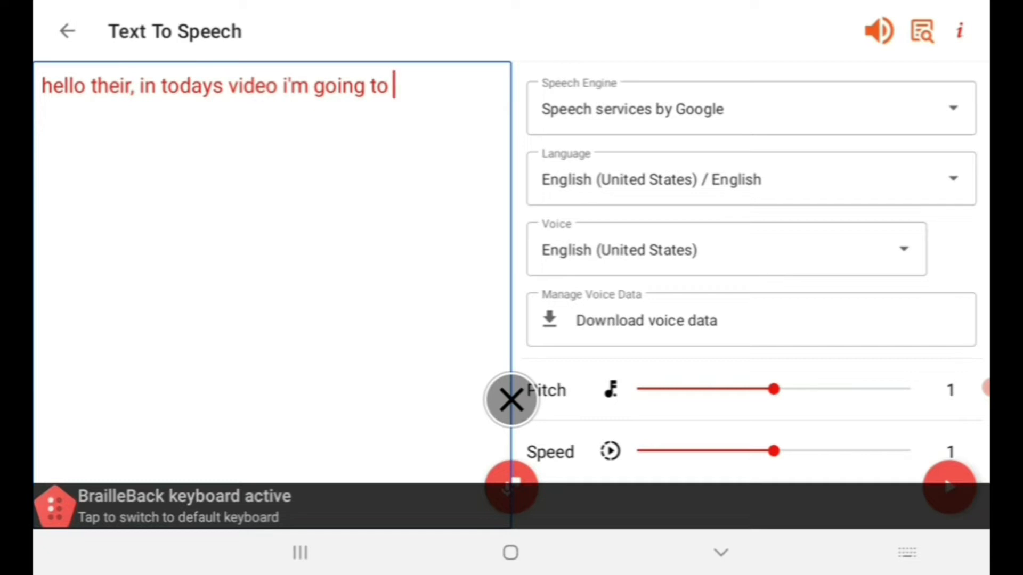
pyautogui.press('Backspace')
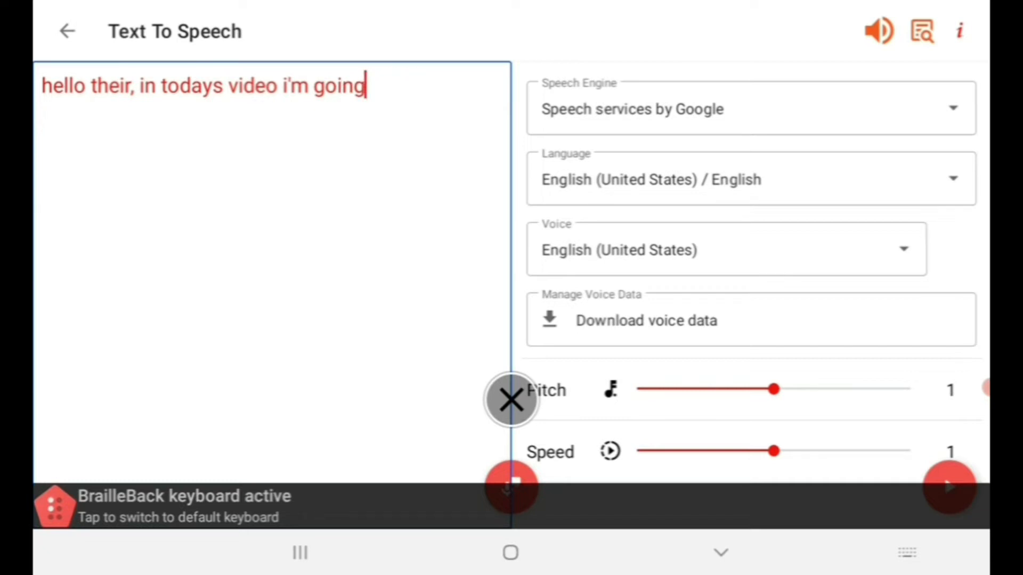
pyautogui.write('to speak')
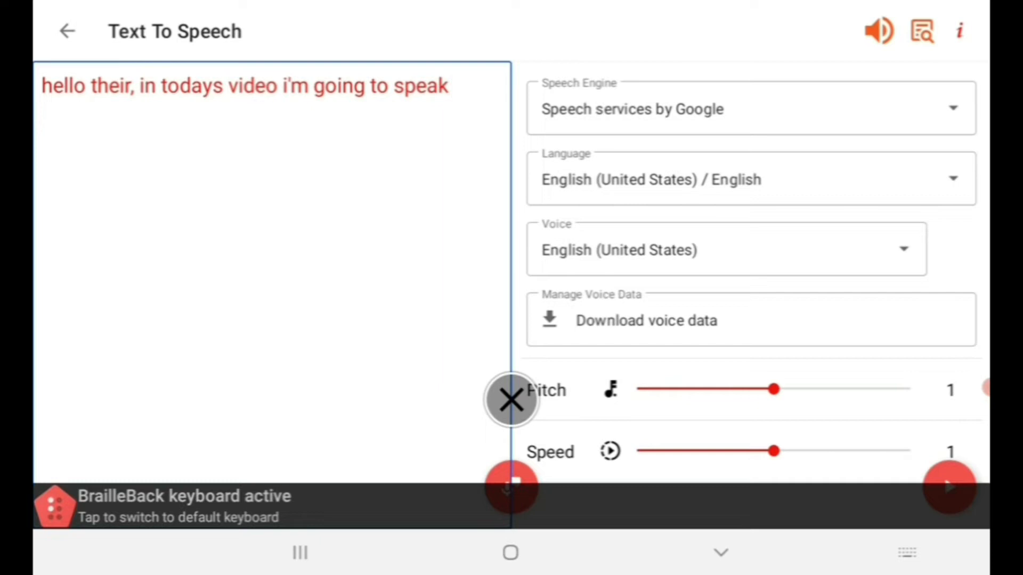
pyautogui.write('to')
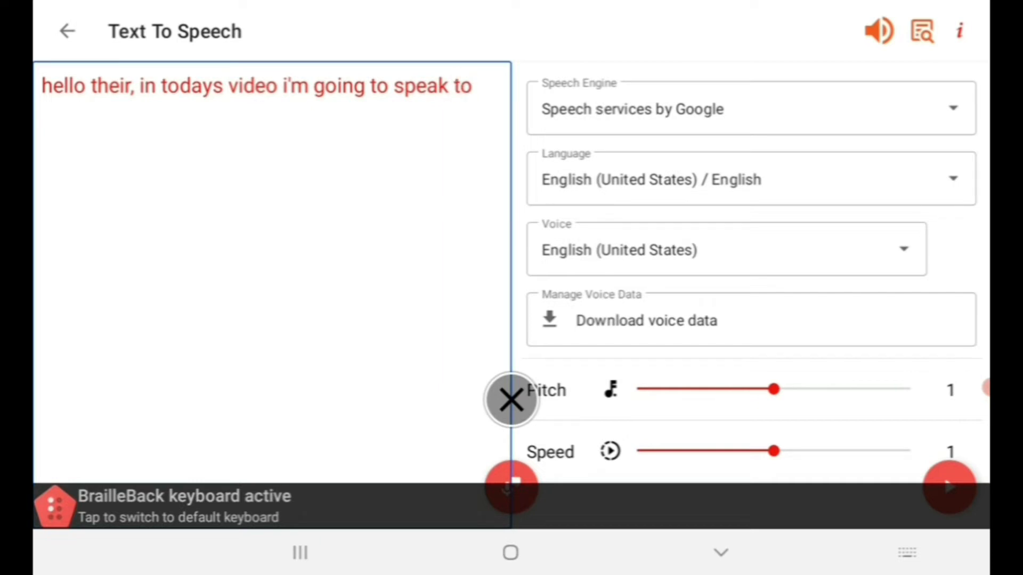
pyautogui.write('you')
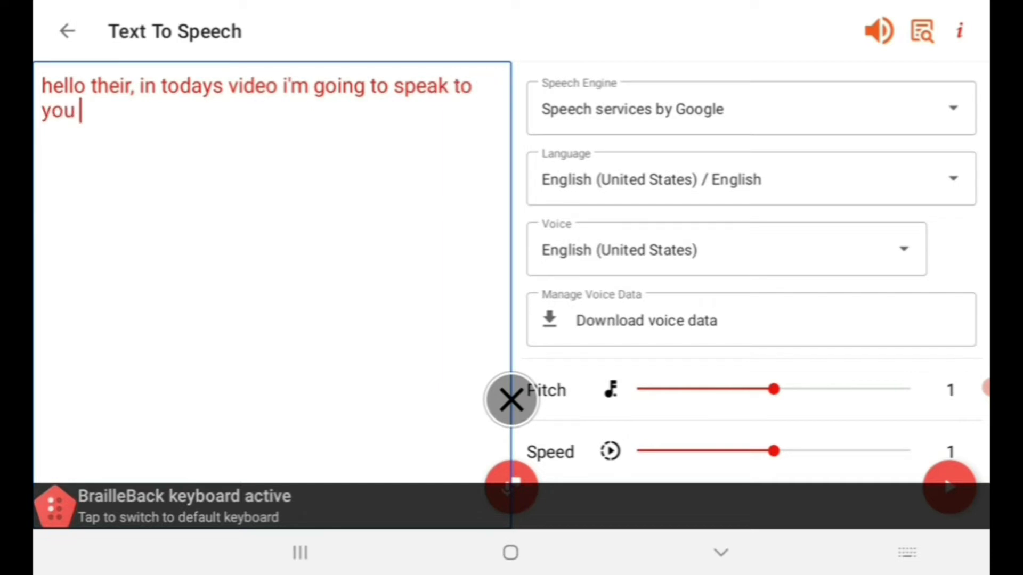
pyautogui.press('Backspace')
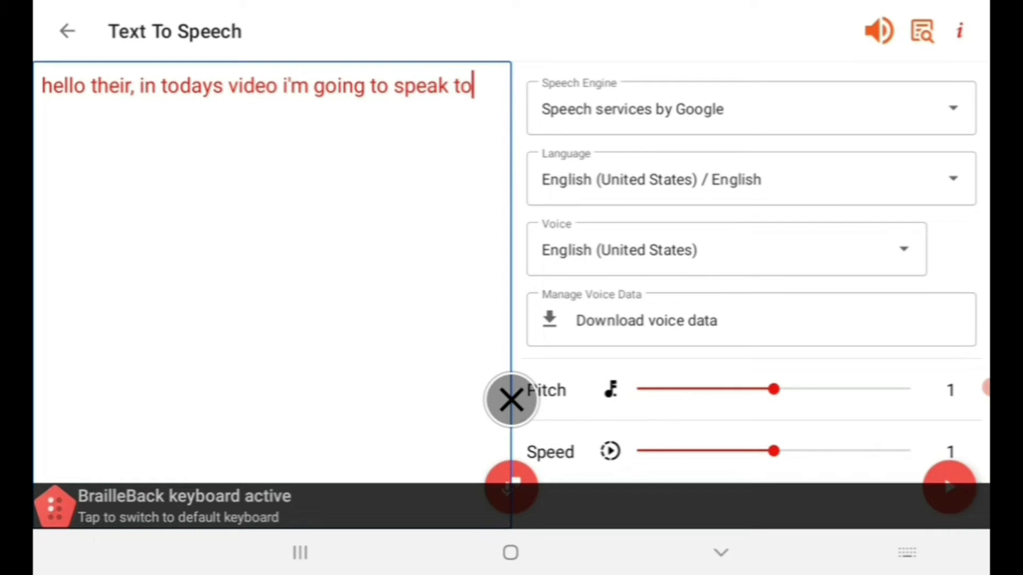
pyautogui.write('you about')
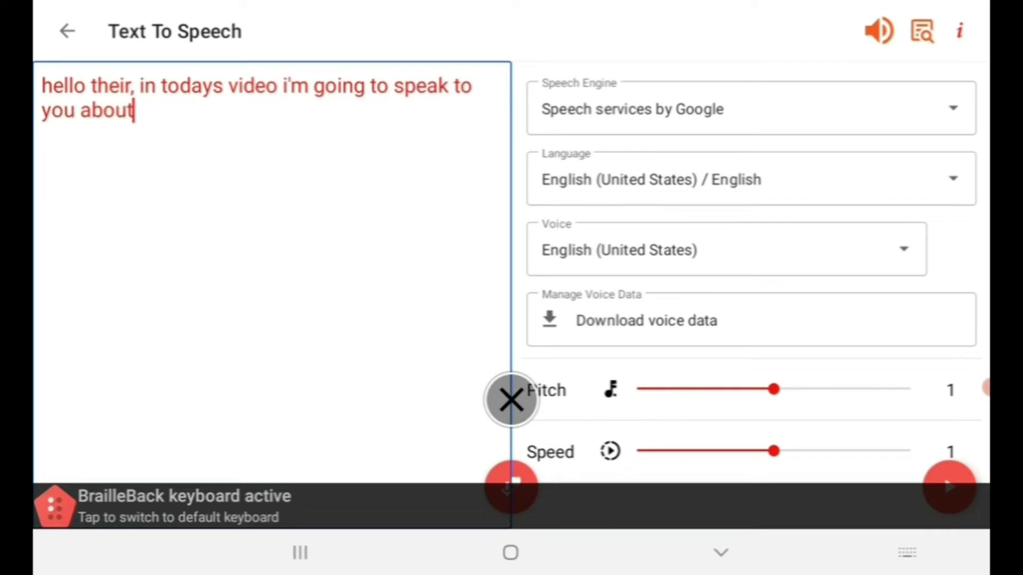
pyautogui.write('a')
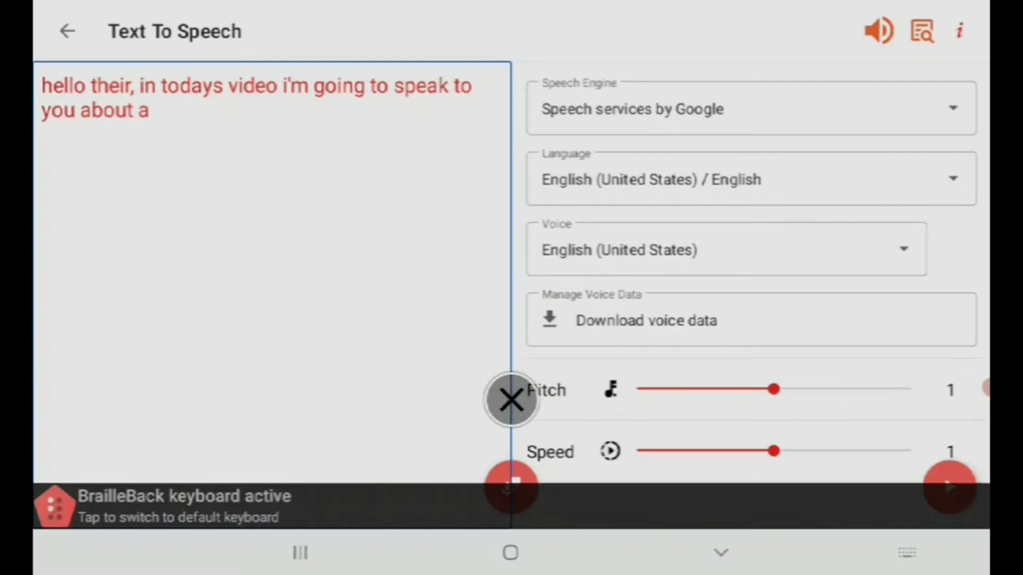
# Complete the two sentences about the tactile-button phone for blind and visually impaired people.
pyautogui.click(510, 553)
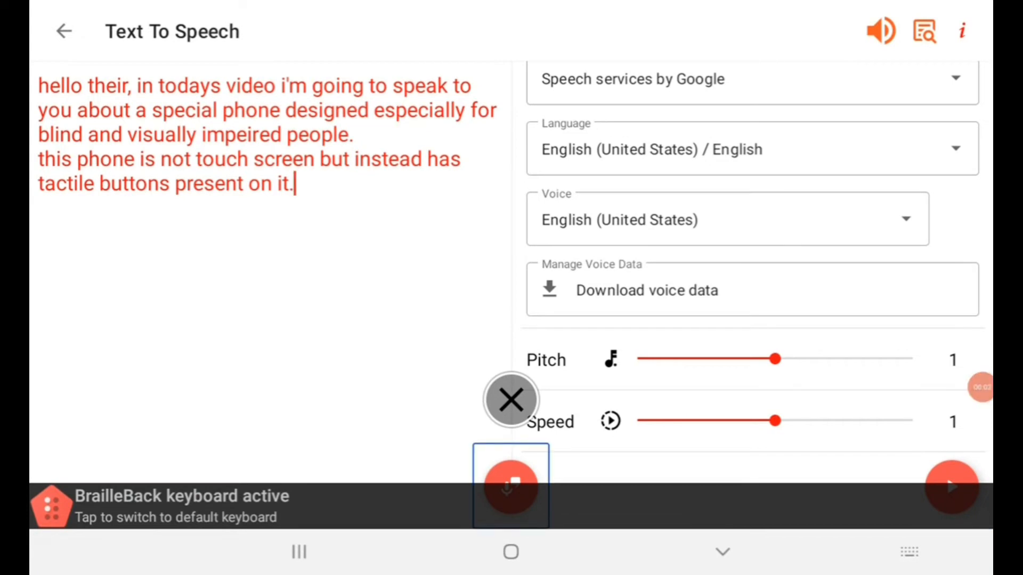
# Save the narration as an audio file named with the _TTS suffix and decline the rating request.
pyautogui.click(510, 487)
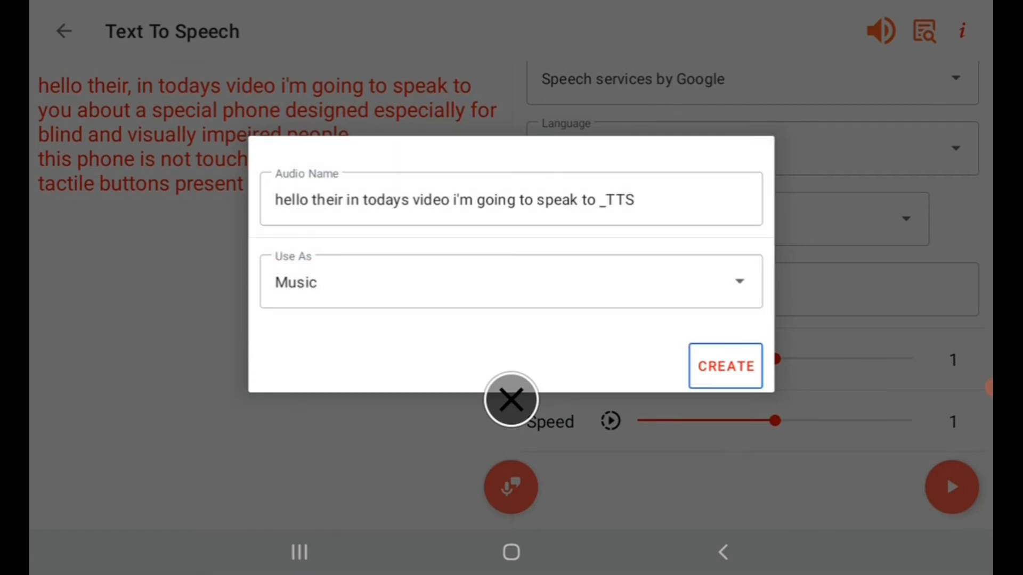
pyautogui.click(724, 366)
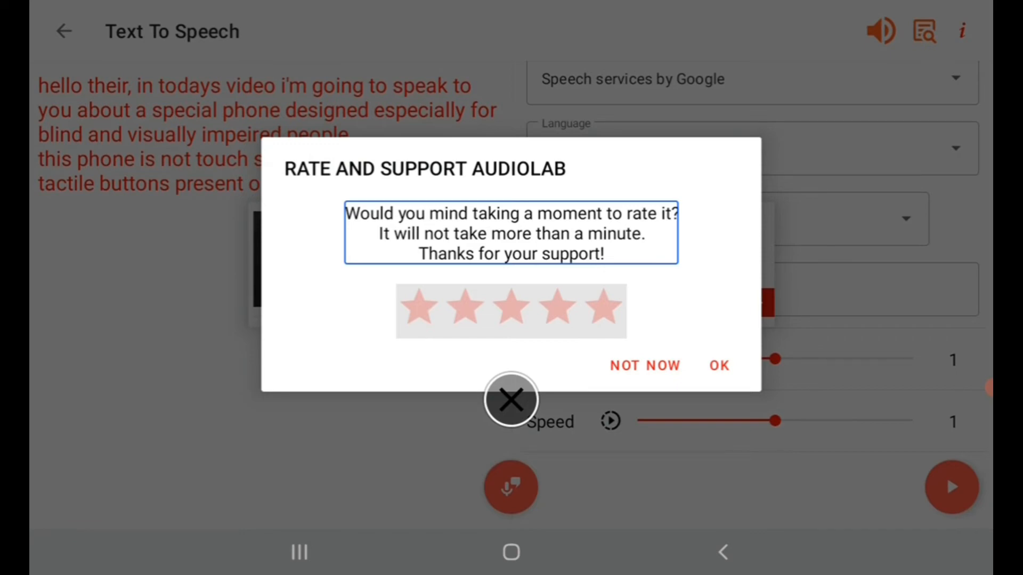
pyautogui.click(643, 365)
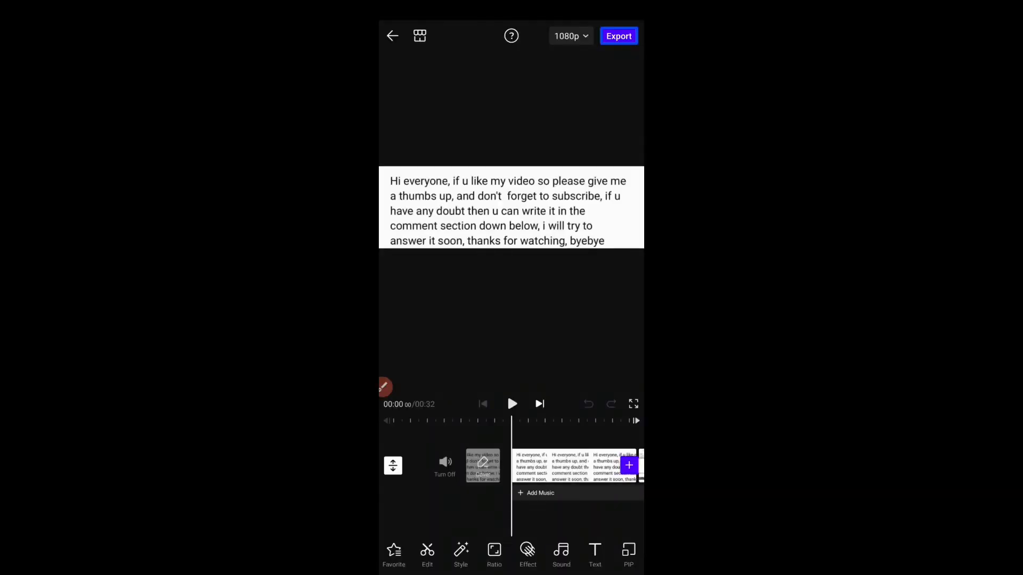
# Open the video editor project showing the thumbs-up and subscribe outro slide.
pyautogui.click(618, 36)
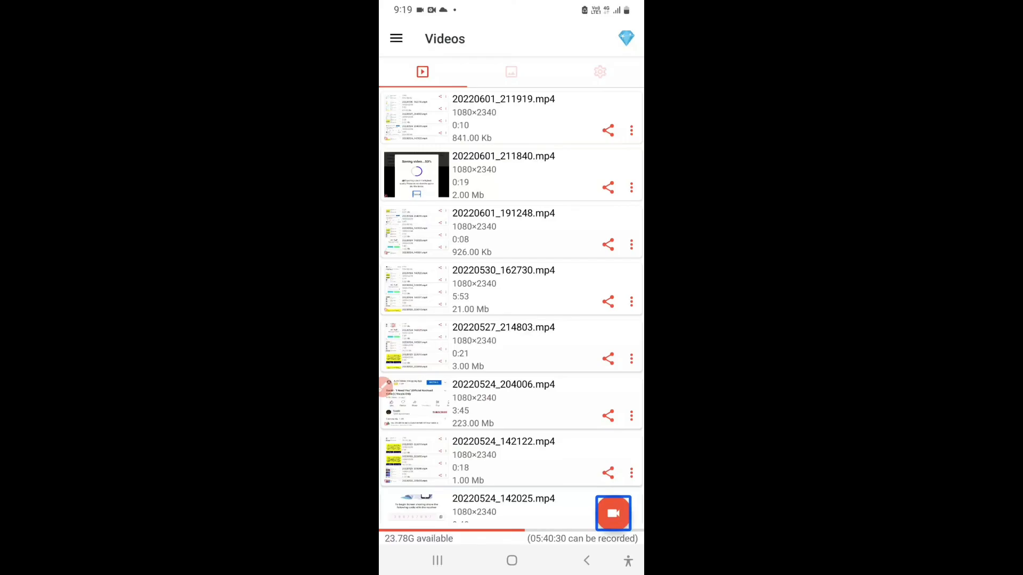
# Start a new screen recording from the Videos list.
pyautogui.click(613, 513)
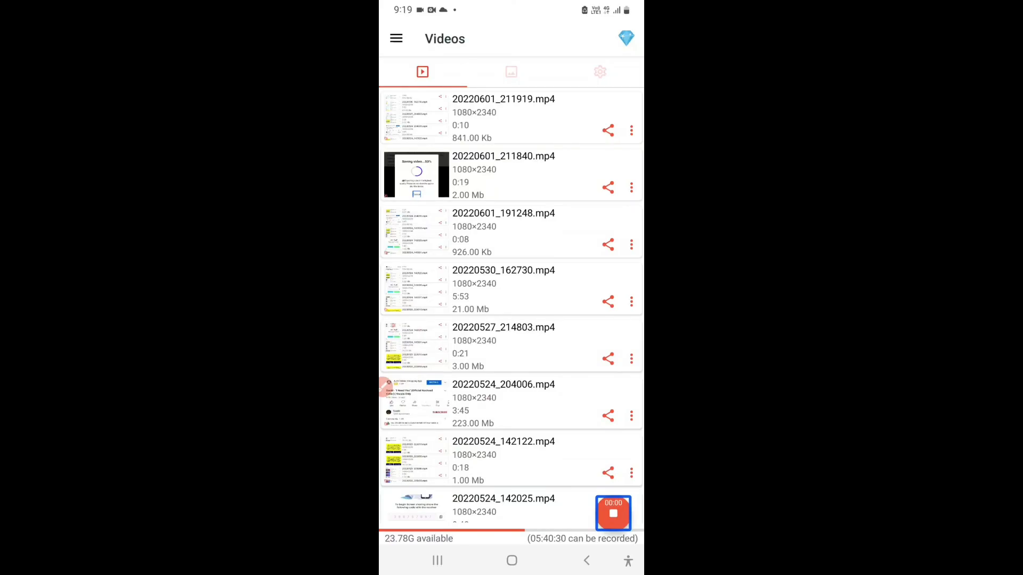